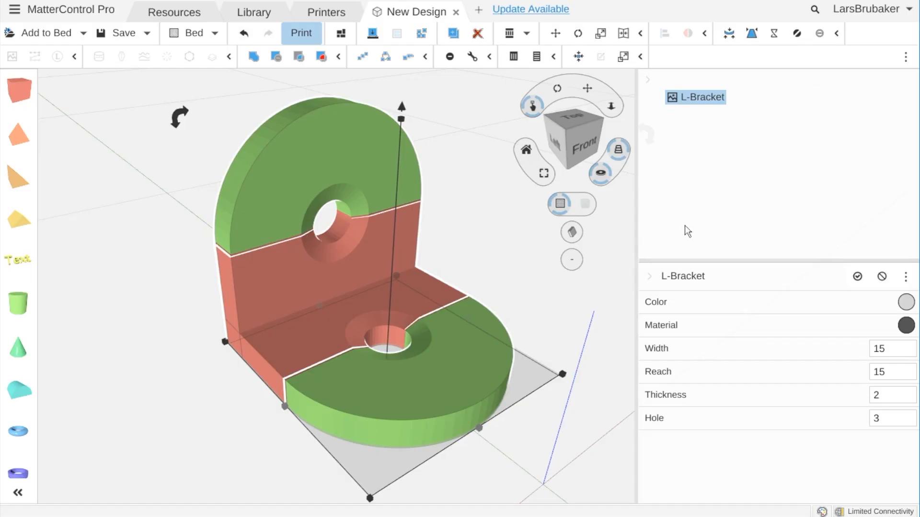
Bring up the Save As dialog for the L-Bracket design from the save options.
{"action": "left_click", "coordinate": [148, 33]}
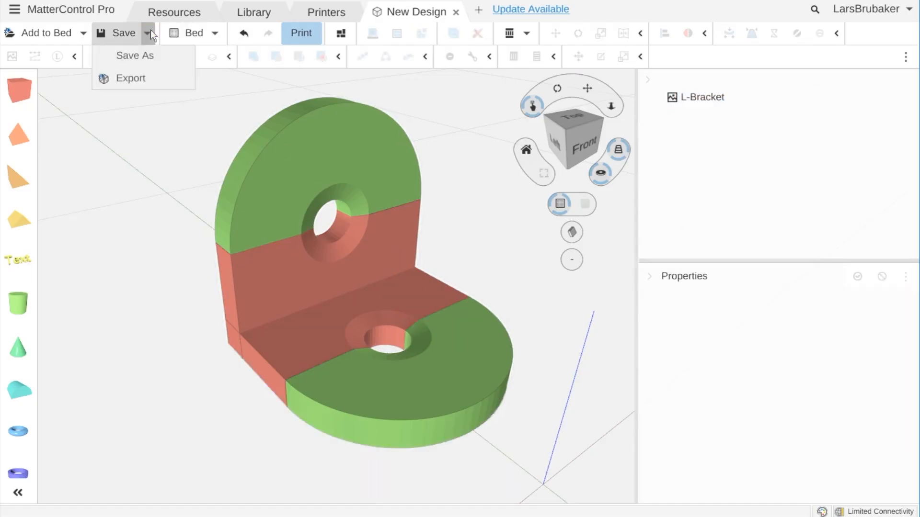
{"action": "left_click", "coordinate": [134, 56]}
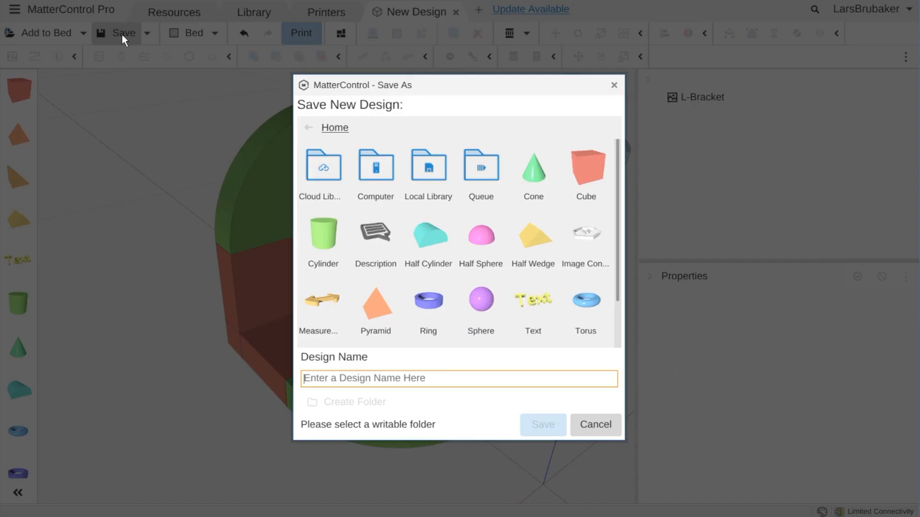